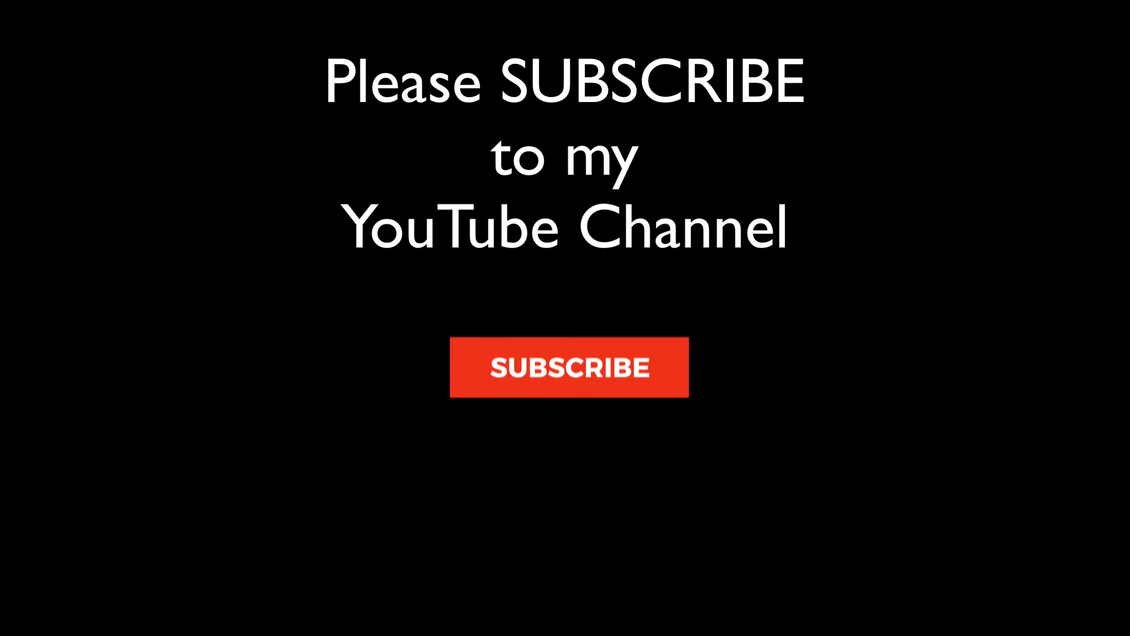
Cycle the heron edits to Exposure X5.jpg, then show raw _DSF0731.raf and the Luminar 4 edit
click(569, 367)
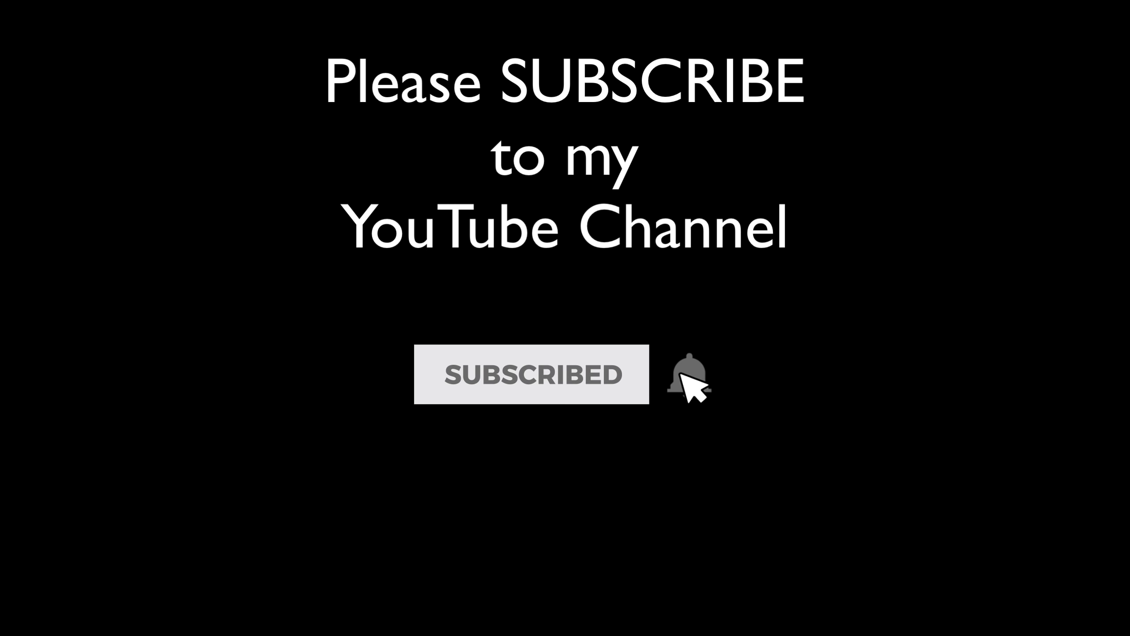
click(687, 374)
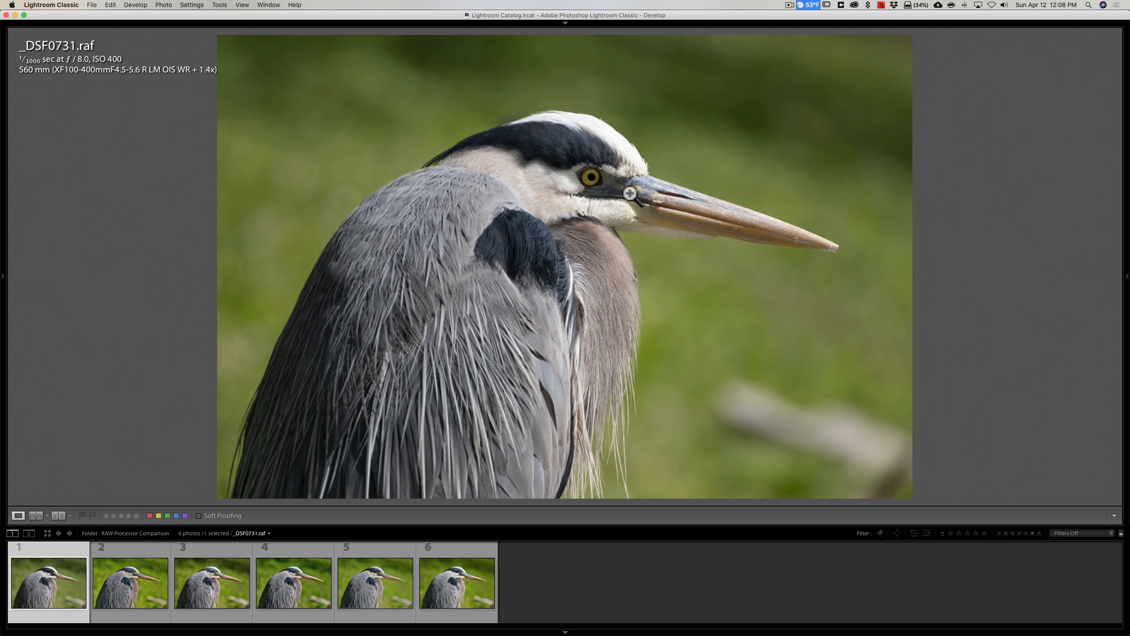
mouse_move(552, 155)
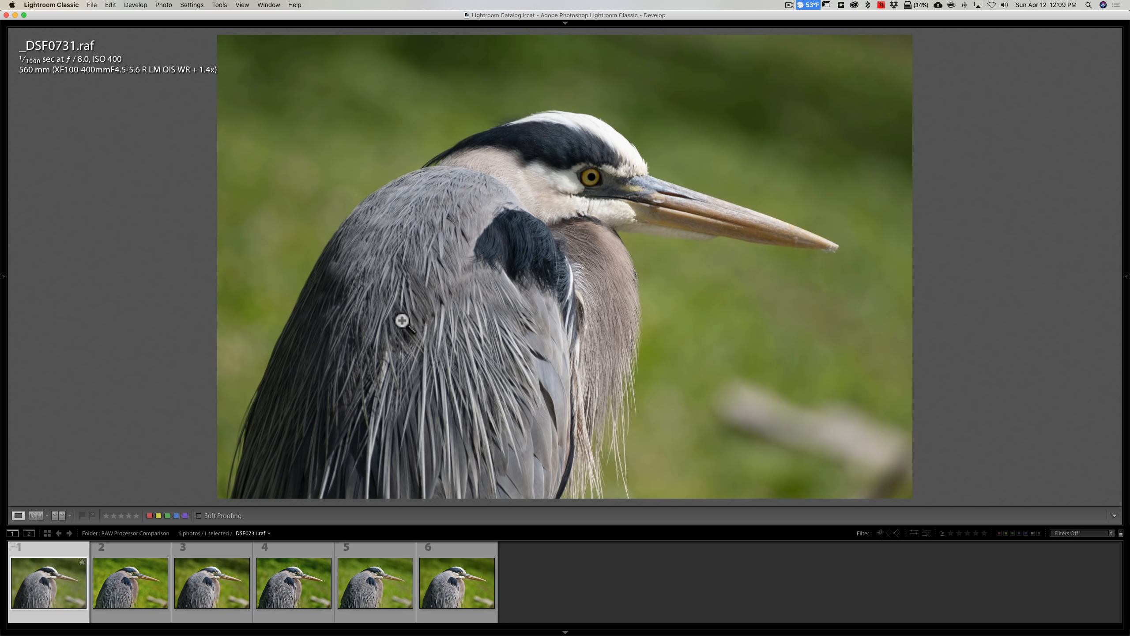
key(f)
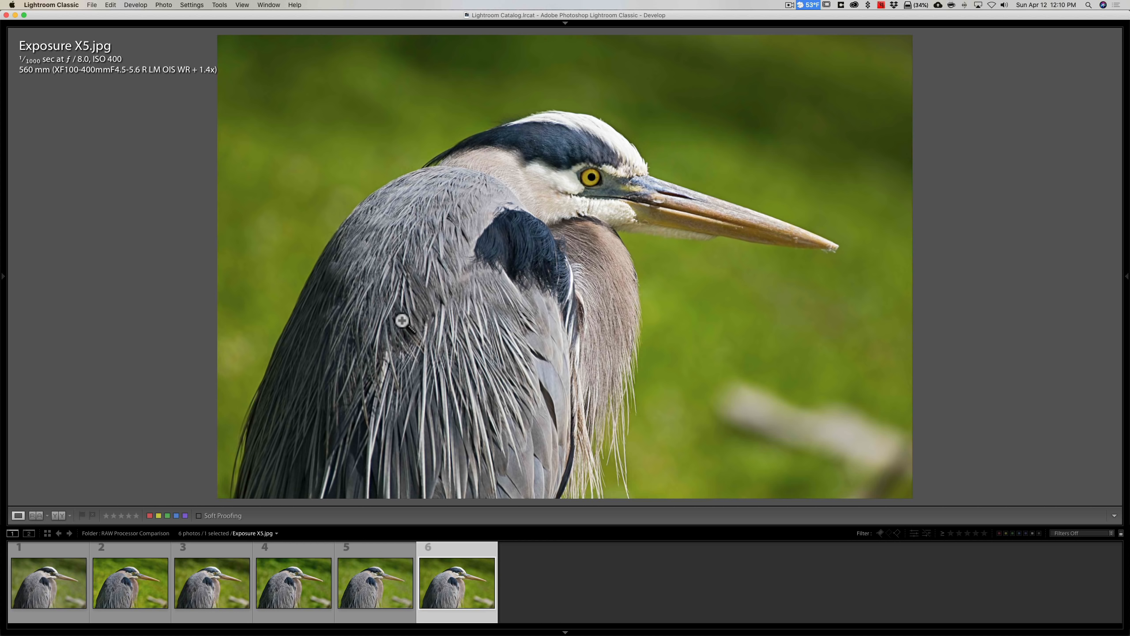
click(48, 582)
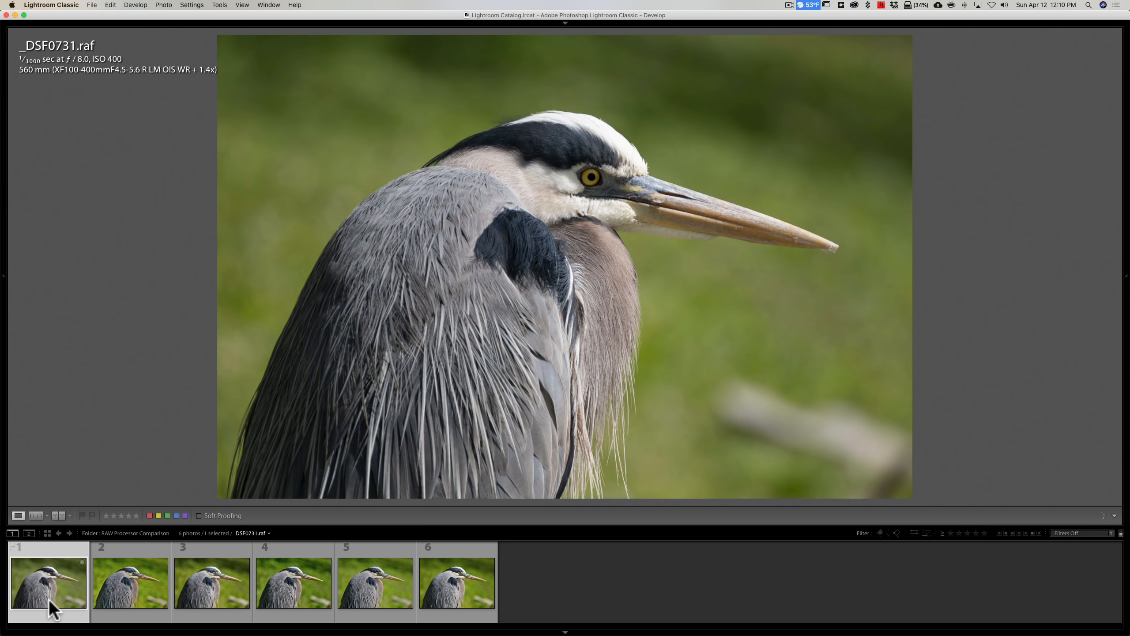
click(130, 581)
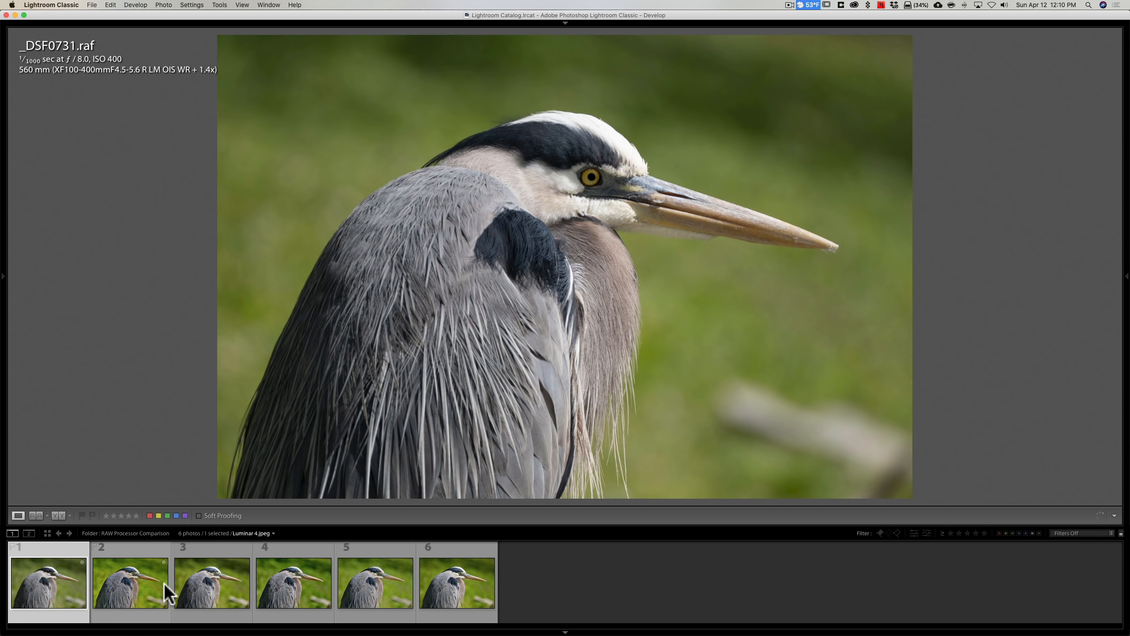